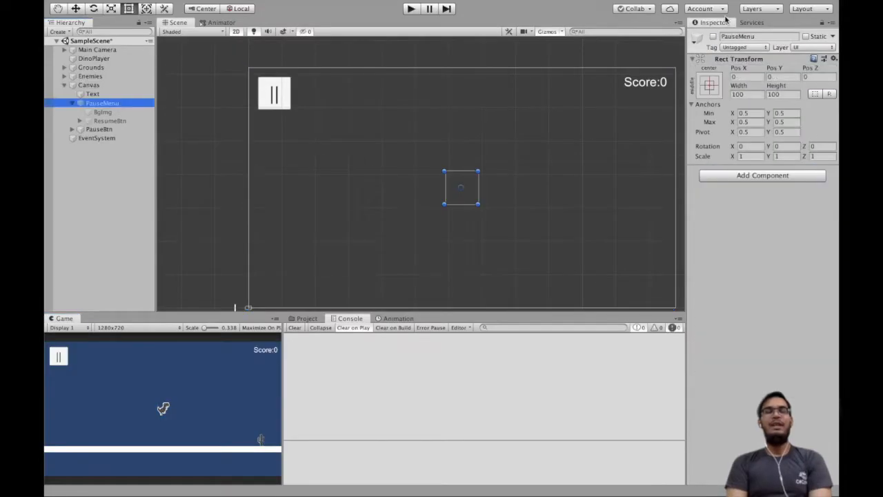
# Duplicate the Resume button as RestartBtn, labelled Restart and placed below it
pyautogui.click(111, 120)
pyautogui.write('RestartBtn')
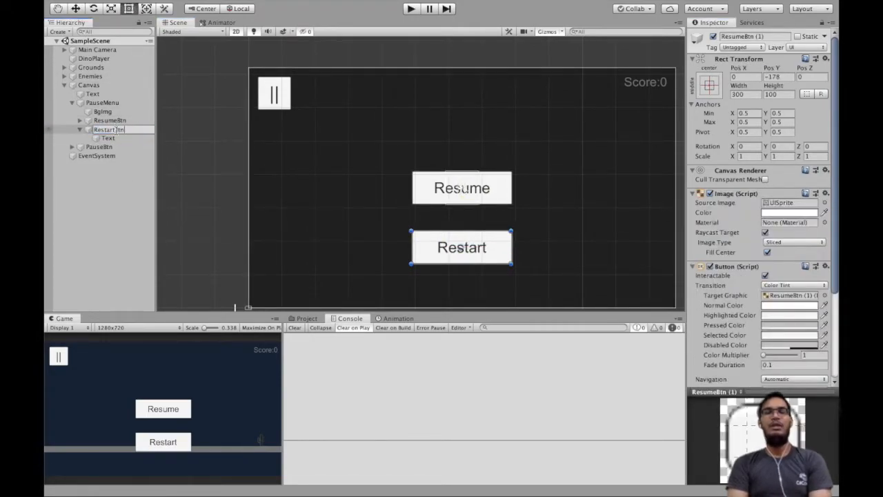
pyautogui.click(109, 129)
pyautogui.write('Loa')
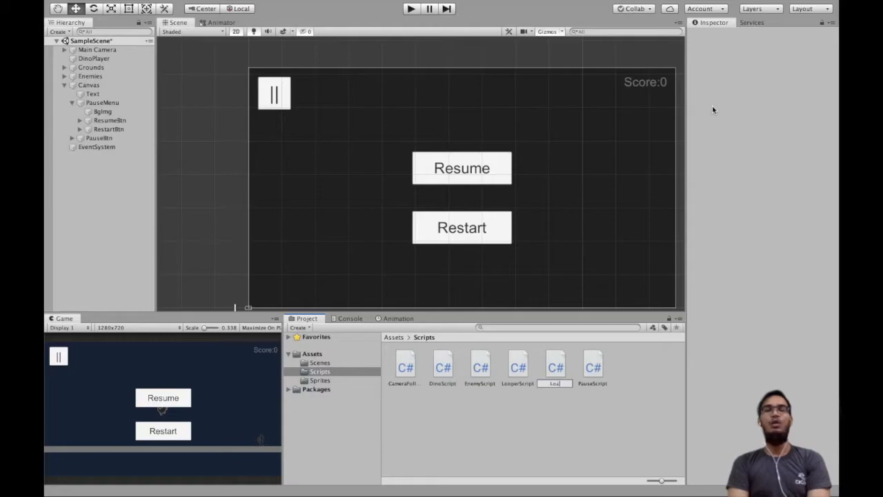
# Open LoadSceneScript, delete Start and Update, and add 'using UnityEngine.SceneManagement;'
pyautogui.doubleClick(556, 364)
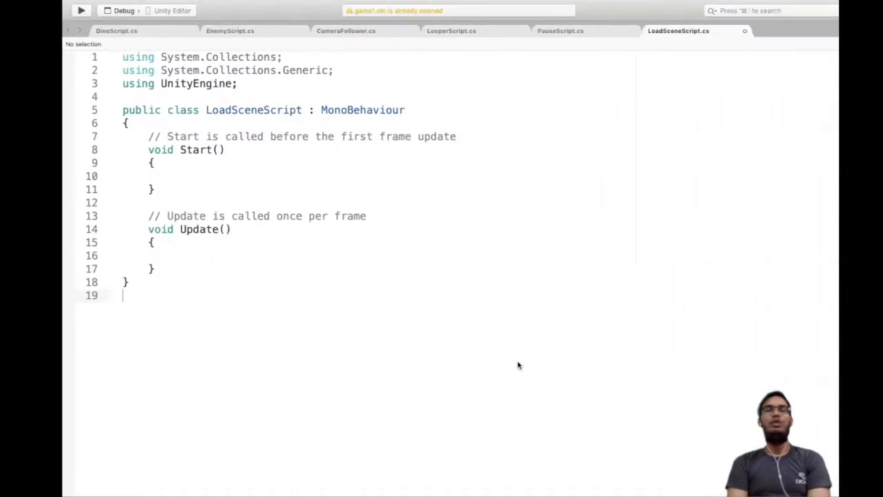
pyautogui.moveTo(129, 136); pyautogui.dragTo(136, 269)
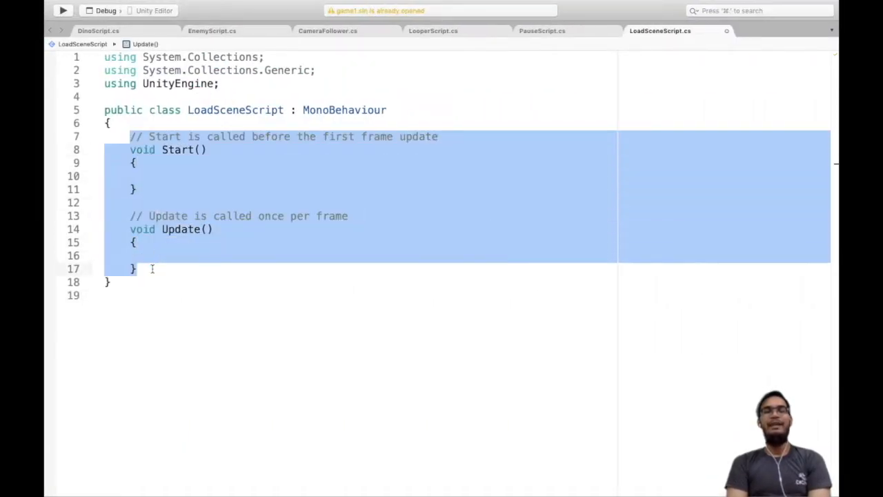
pyautogui.press('Delete')
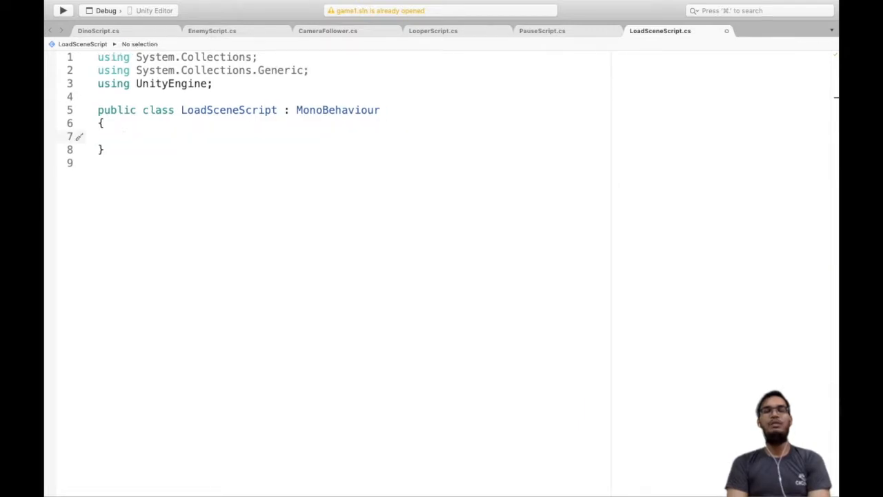
pyautogui.write('using UnityEngine')
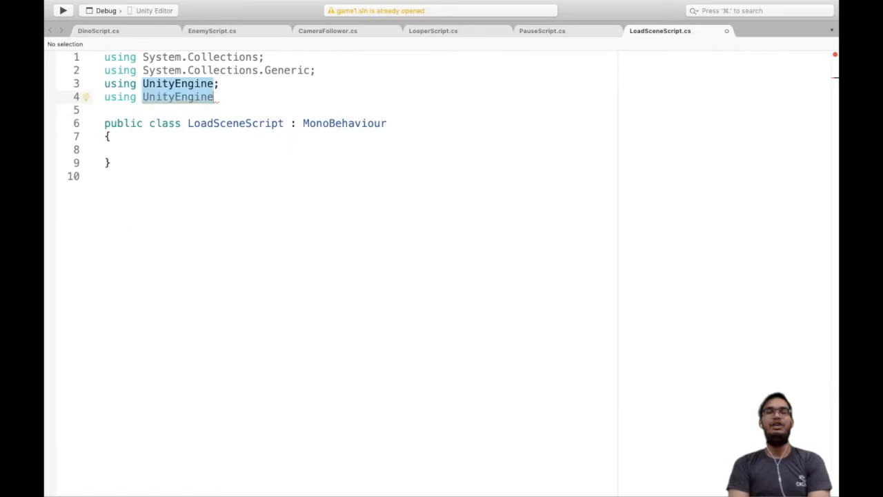
pyautogui.write('.SceneManagement;')
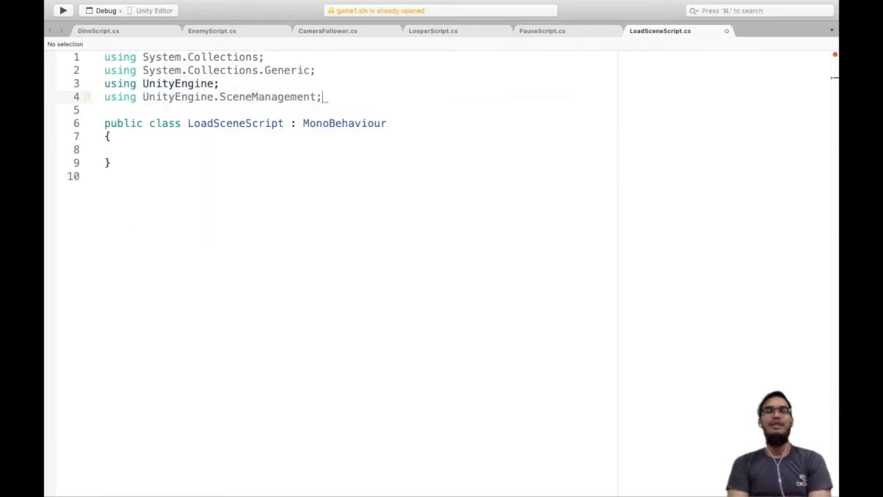
# Add a public LoadScene(string SceneName) method calling SceneManager.LoadScene(SceneName)
pyautogui.click(138, 149)
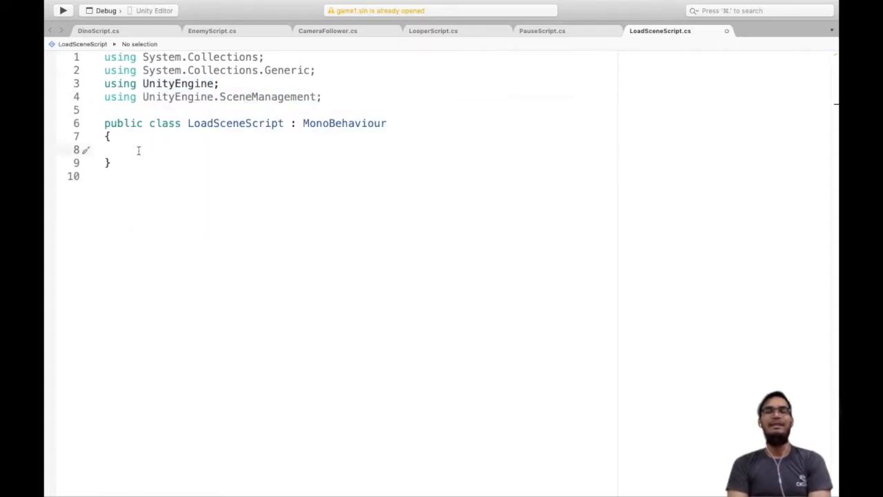
pyautogui.write('public void L')
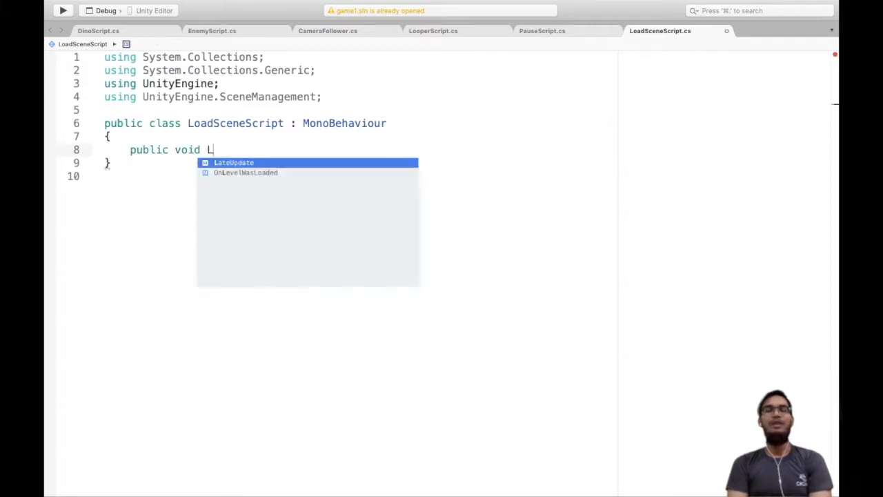
pyautogui.write('oadScene()')
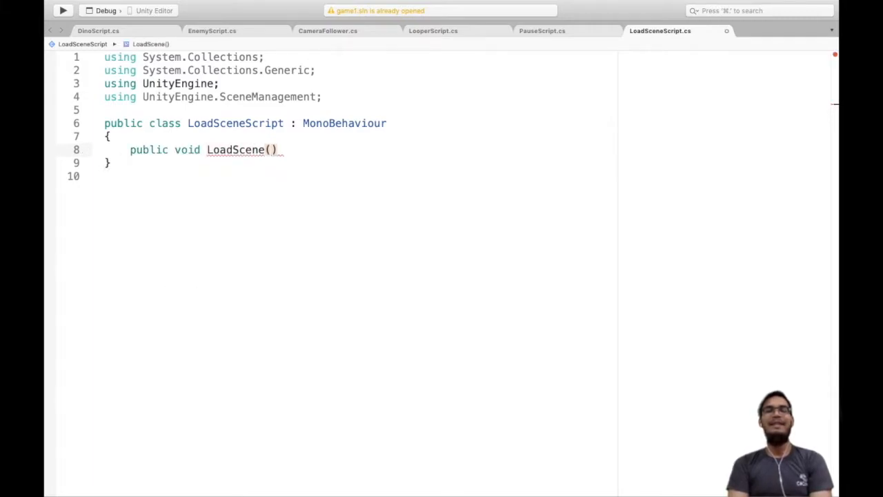
pyautogui.write('string Sc')
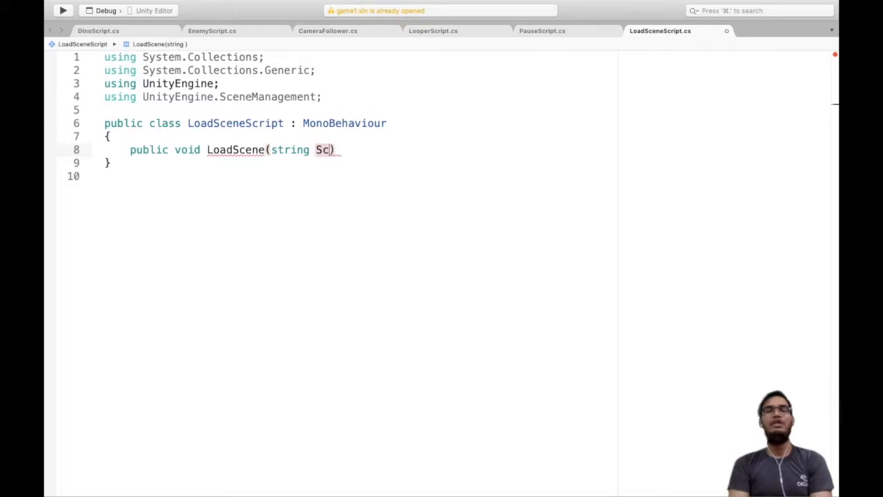
pyautogui.write('eneName')
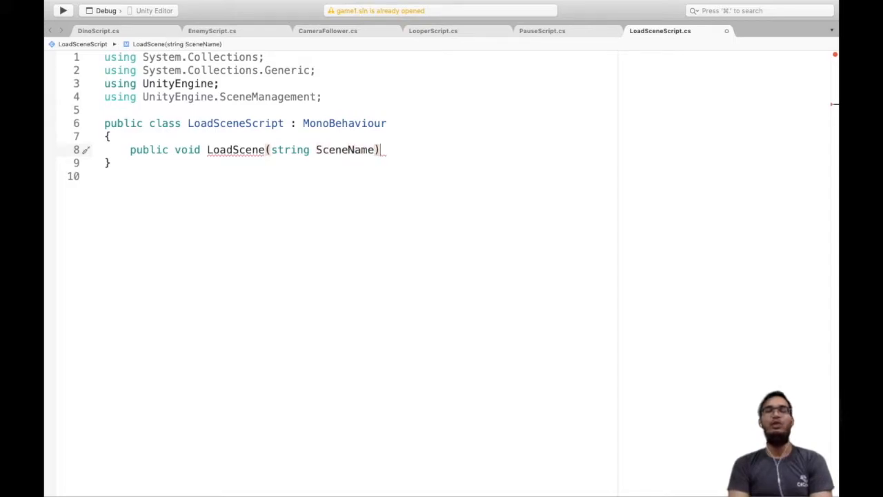
pyautogui.write('sc')
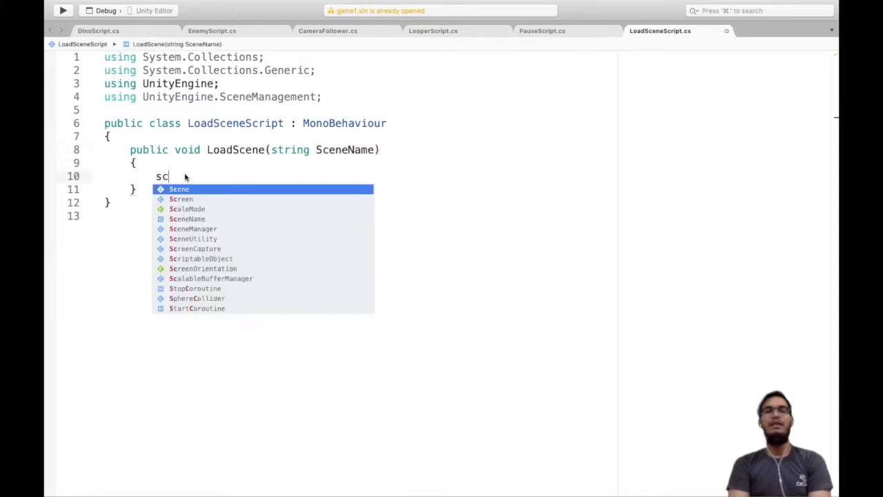
pyautogui.write('SceneManager.LoadScene')
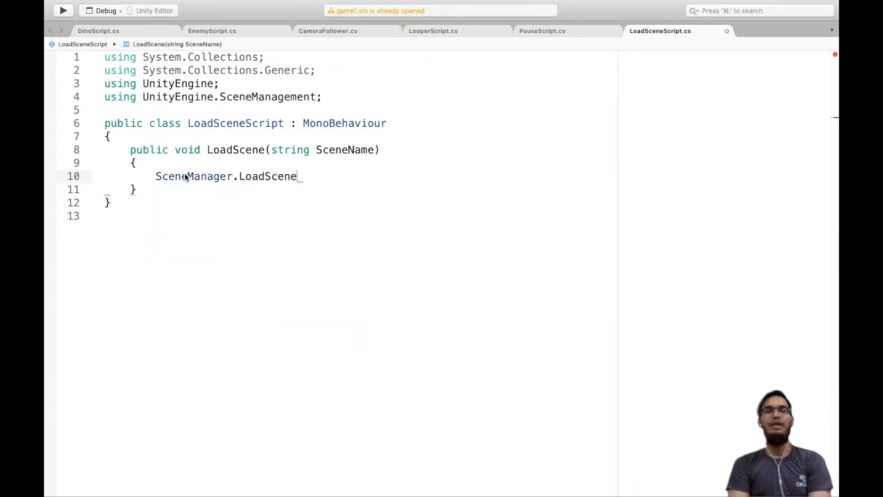
pyautogui.write('(sce')
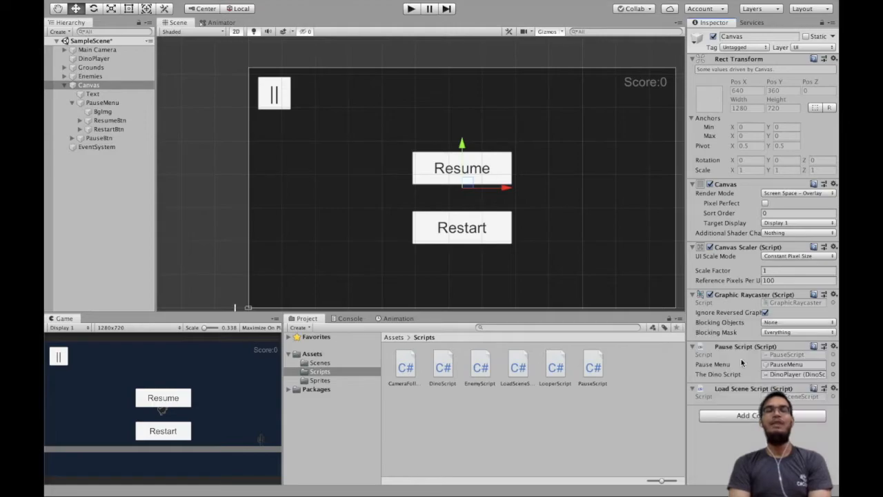
# Wire RestartBtn's On Click to LoadSceneScript.LoadScene, passing the scene name string
pyautogui.click(109, 129)
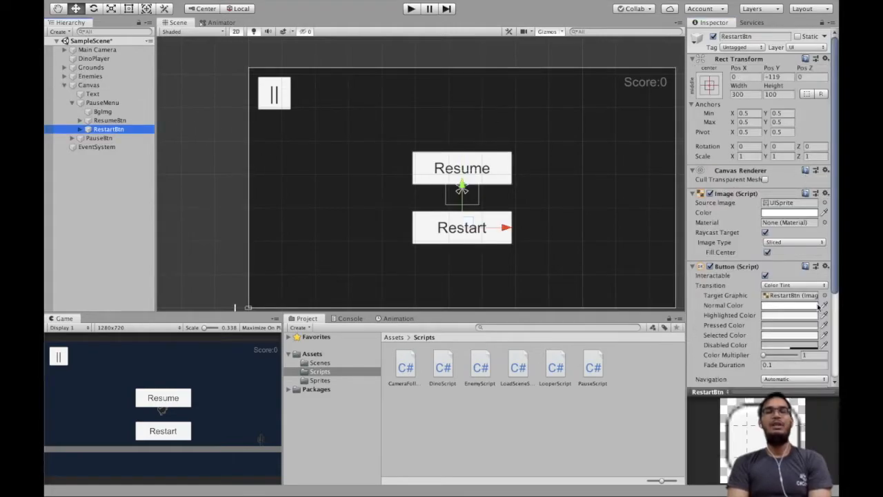
pyautogui.scroll(-3)
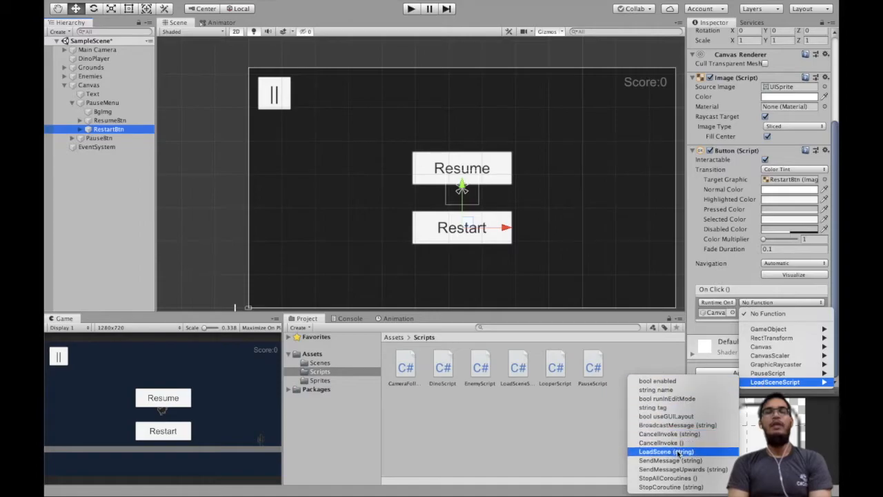
pyautogui.click(665, 451)
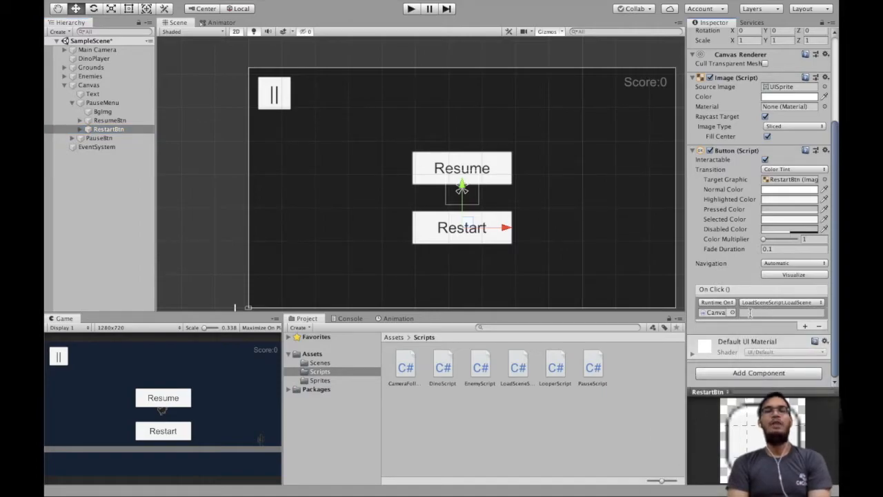
pyautogui.click(779, 312)
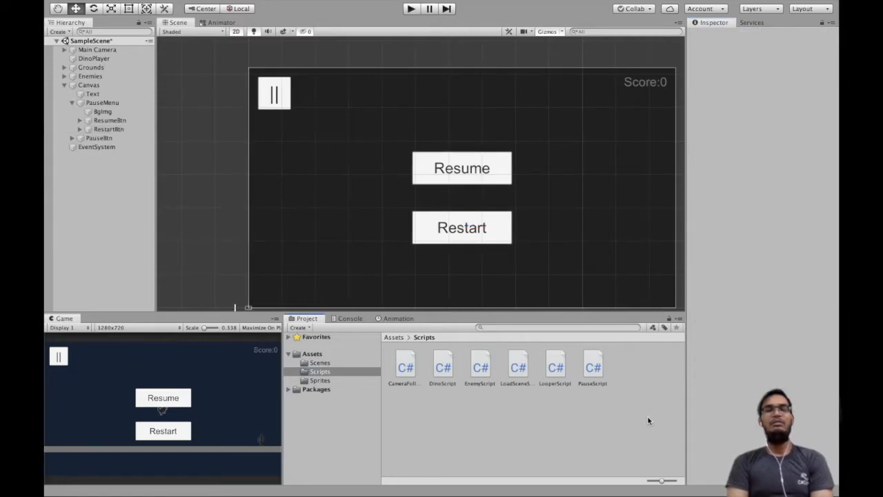
# Check the project's scenes, then start and stop a play test of the dino runner
pyautogui.click(311, 354)
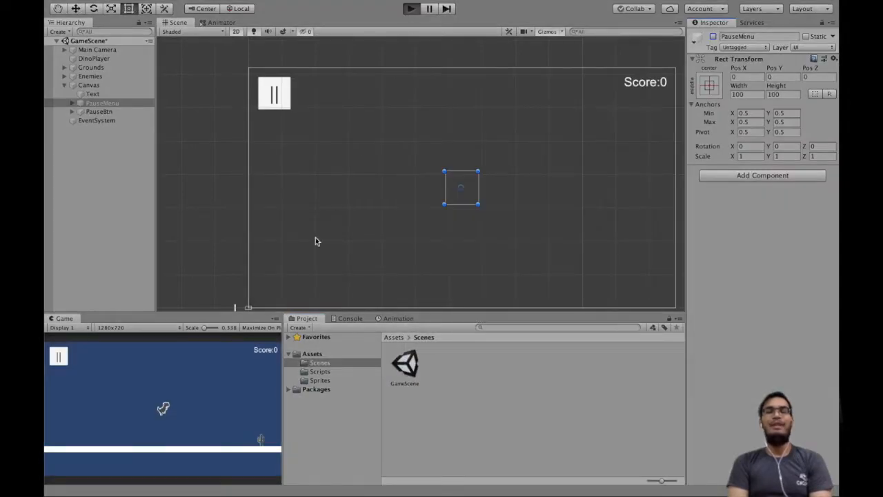
pyautogui.click(410, 8)
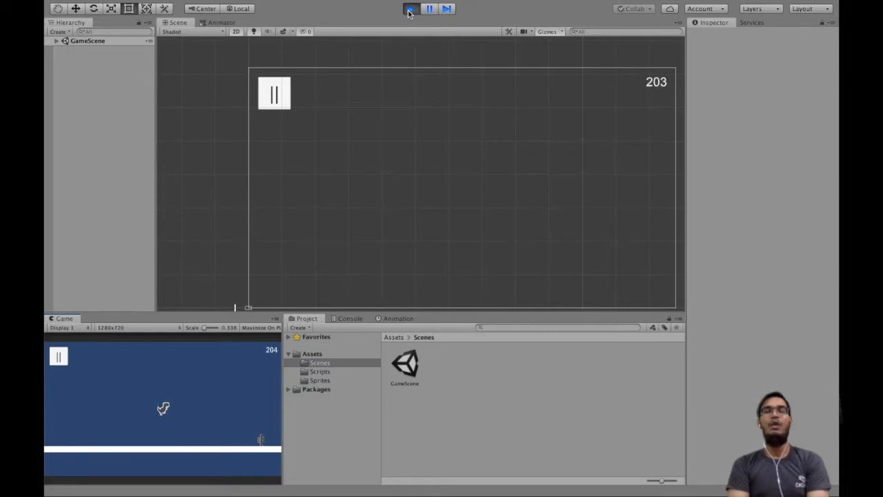
pyautogui.click(410, 8)
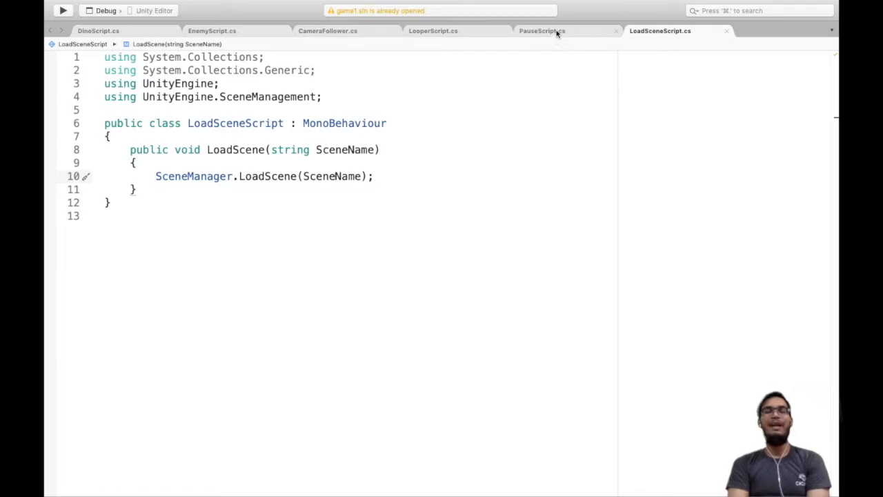
# Review PauseScript, then add 'Time.timeScale = 1;' before SceneManager.LoadScene in LoadSceneScript
pyautogui.click(542, 30)
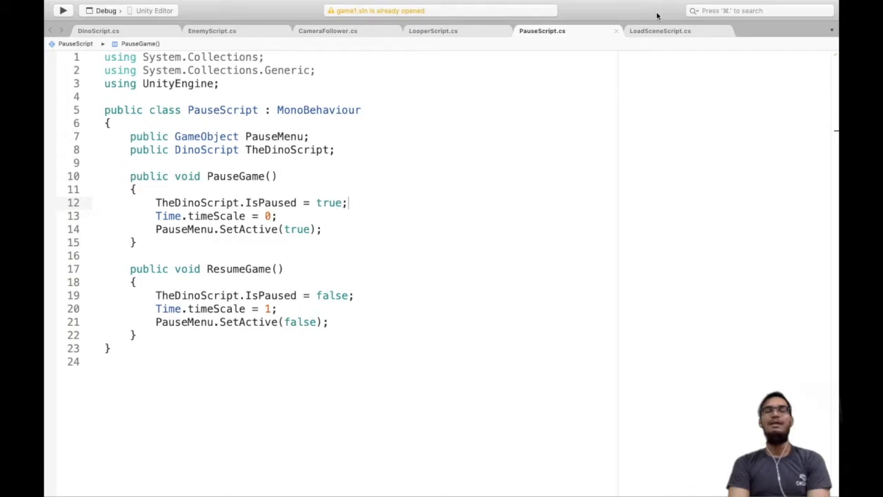
pyautogui.click(660, 30)
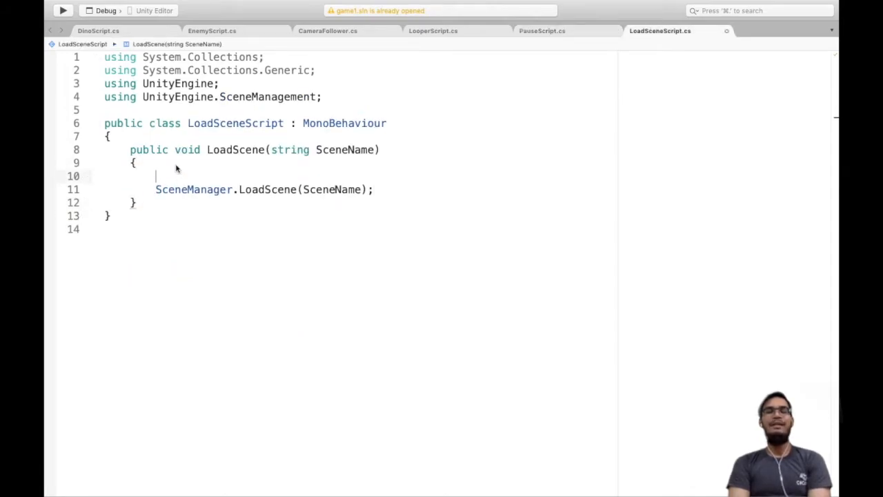
pyautogui.write('Time.timeScale = 1')
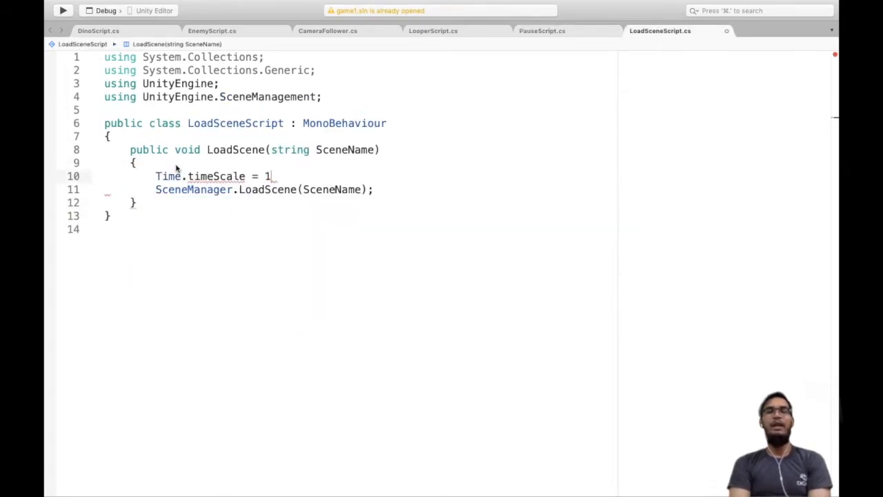
pyautogui.write(';')
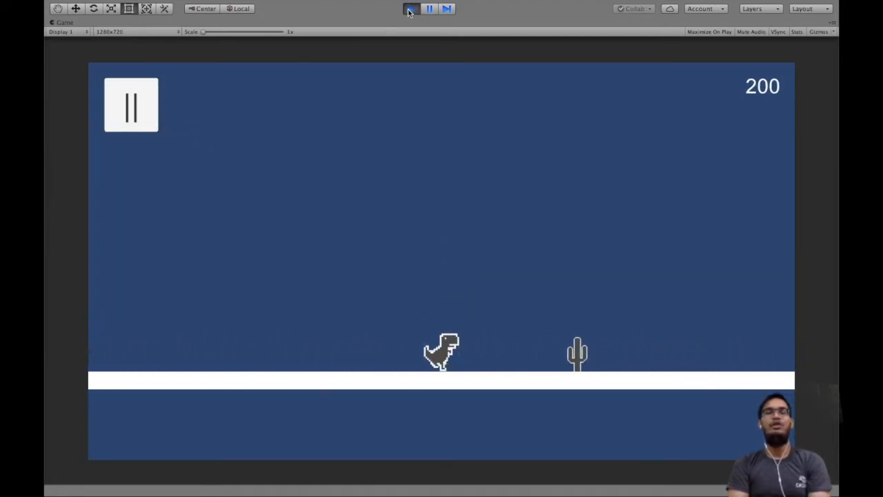
# Stop the play test, returning to the editor with the scene at Score:0
pyautogui.click(411, 8)
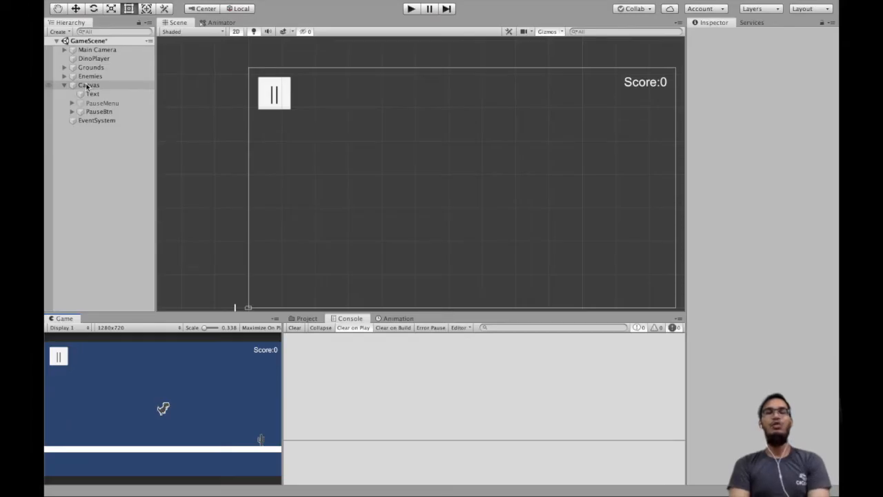
# Create GameOverMenu under Canvas with 'You Died' text and a UI image child
pyautogui.rightClick(88, 85)
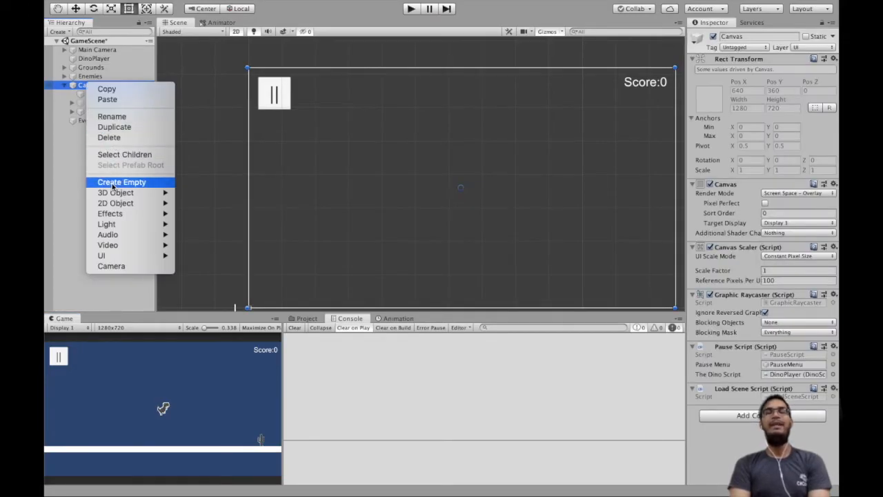
pyautogui.click(121, 182)
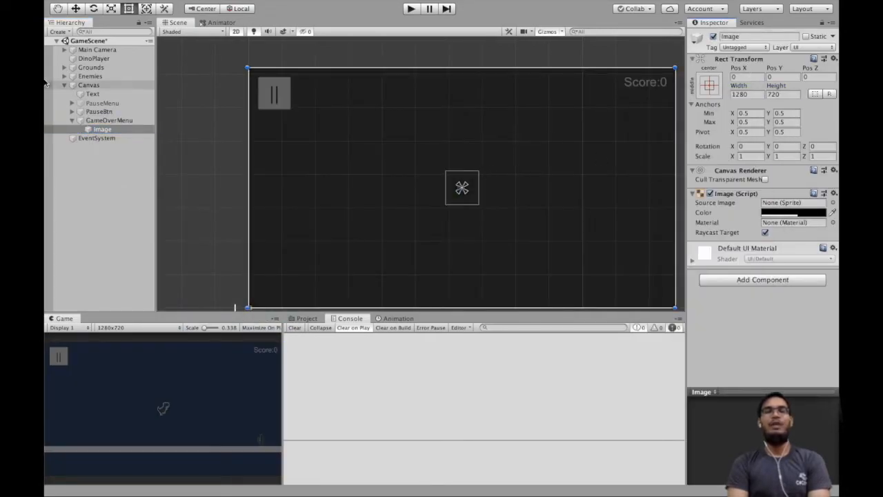
pyautogui.click(100, 137)
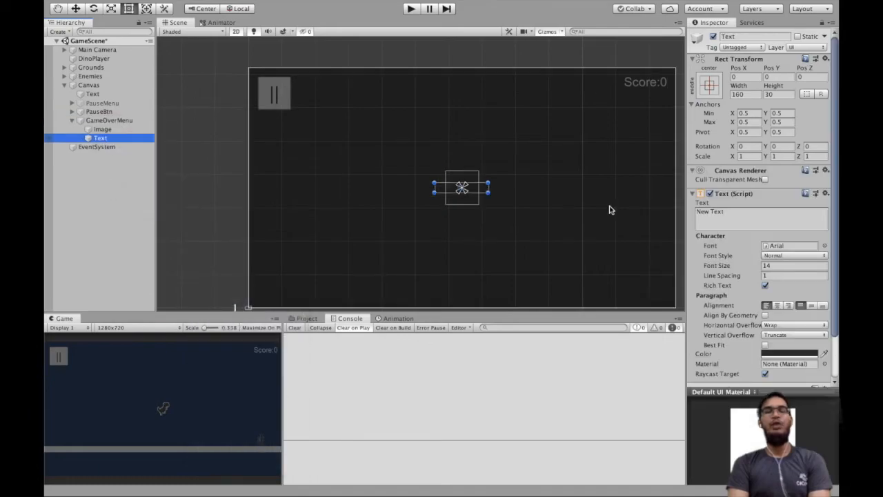
pyautogui.write('You Died')
pyautogui.click(794, 265)
pyautogui.write('150')
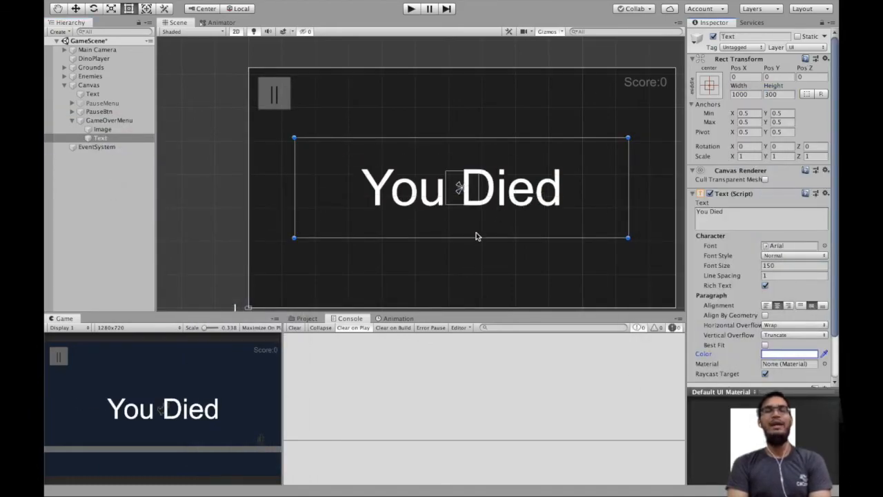
pyautogui.rightClick(109, 120)
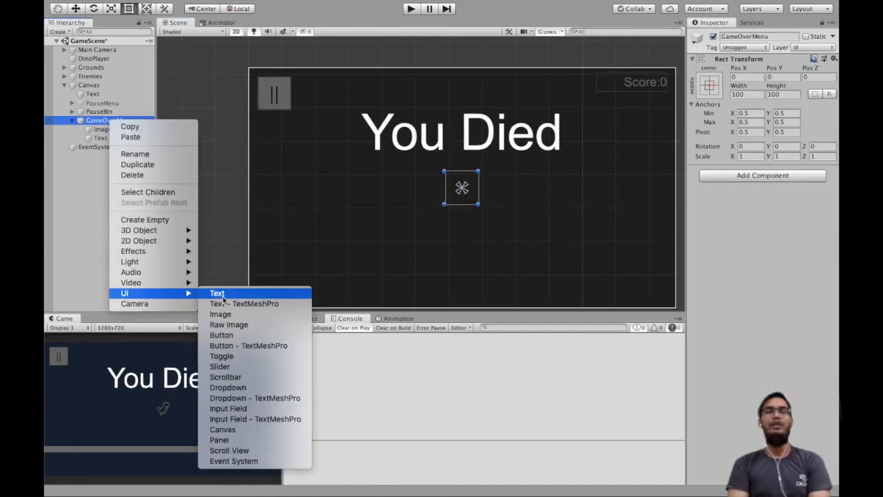
pyautogui.click(222, 335)
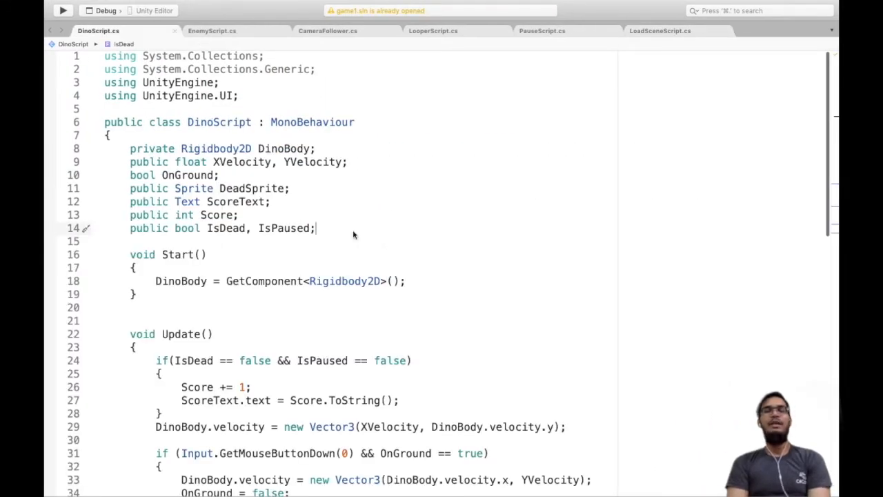
# Declare 'public GameObject GameOverScreen;' and call GameOverScreen.SetActive(true) in KillDino
pyautogui.write('public GameObject GameOverScreen;')
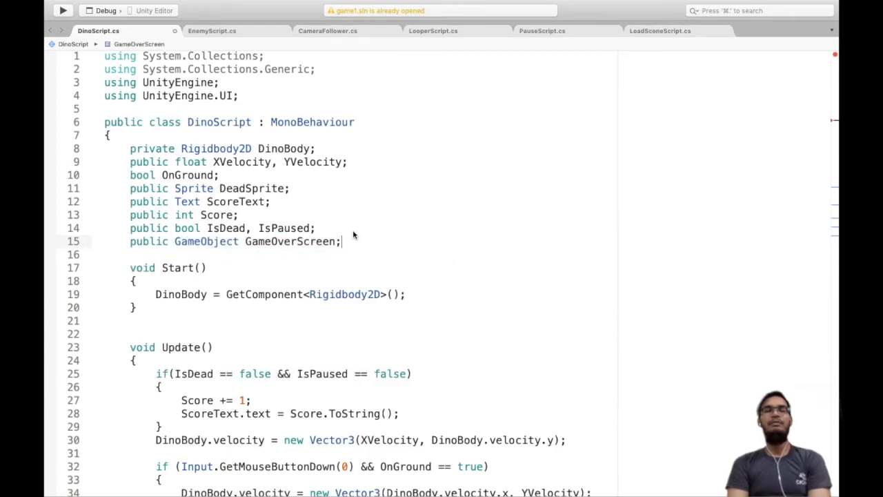
pyautogui.write('G')
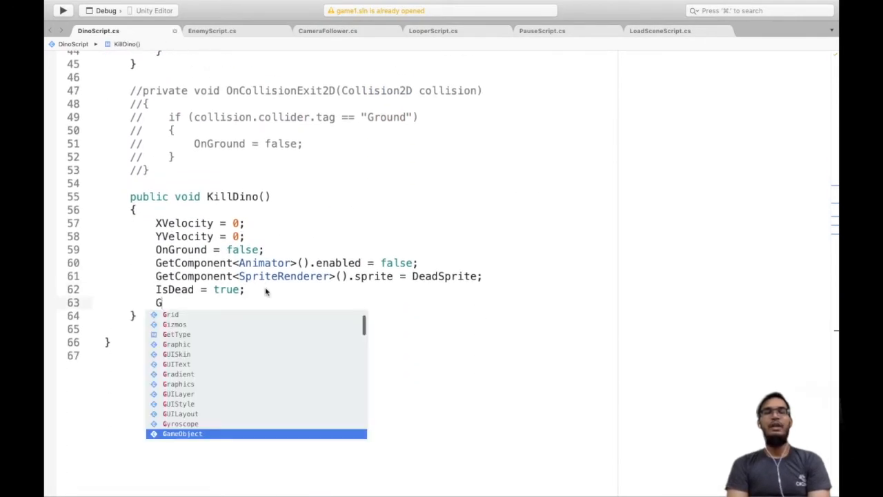
pyautogui.write('ameOverScreen.se')
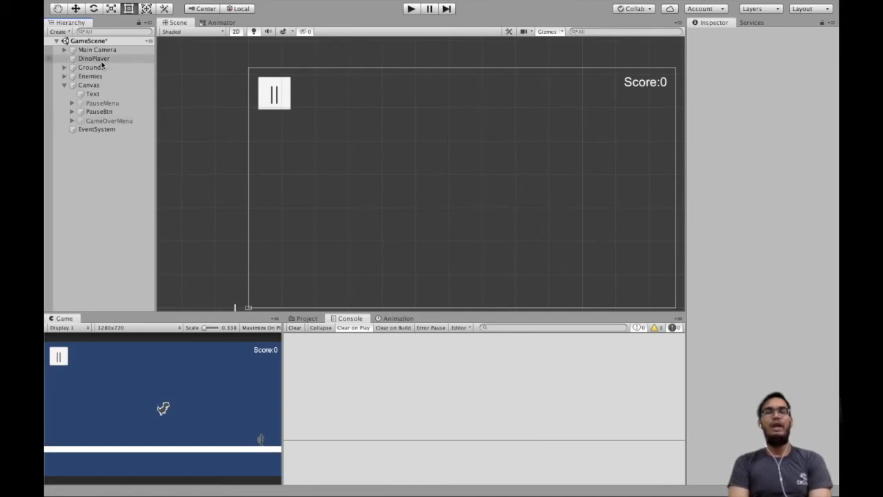
# Assign GameOverMenu to the Game Over Screen field of DinoPlayer's Dino Script
pyautogui.click(93, 58)
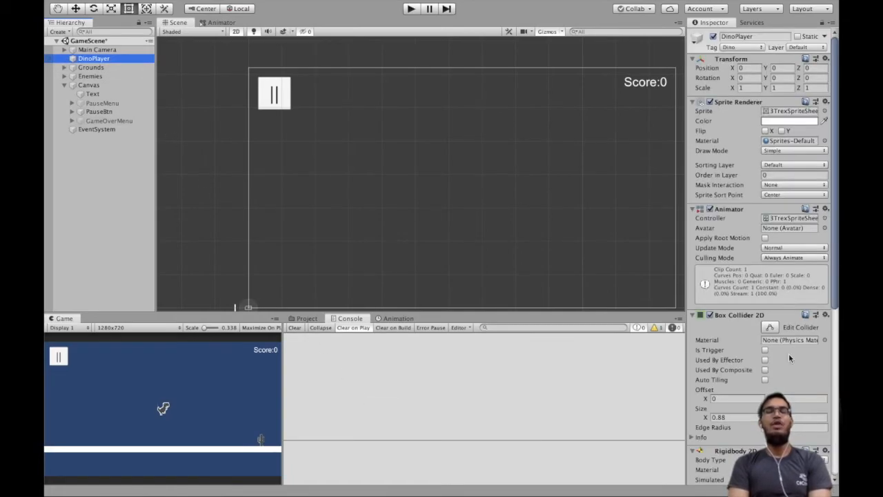
pyautogui.scroll(-3)
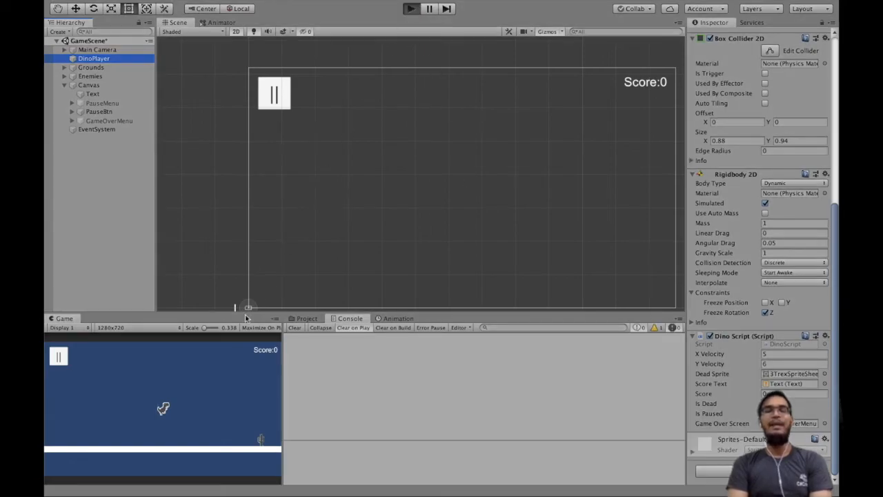
pyautogui.moveTo(228, 354)
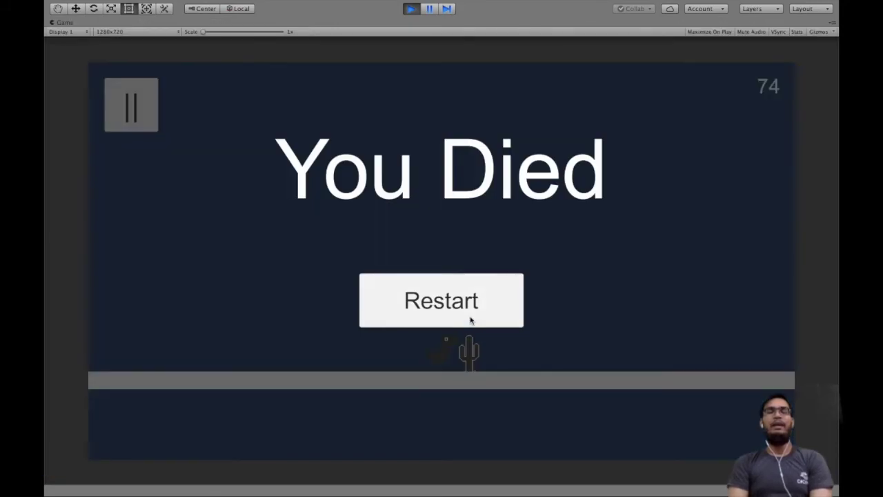
# After the dino dies, restart the game from the 'You Died' screen
pyautogui.click(441, 300)
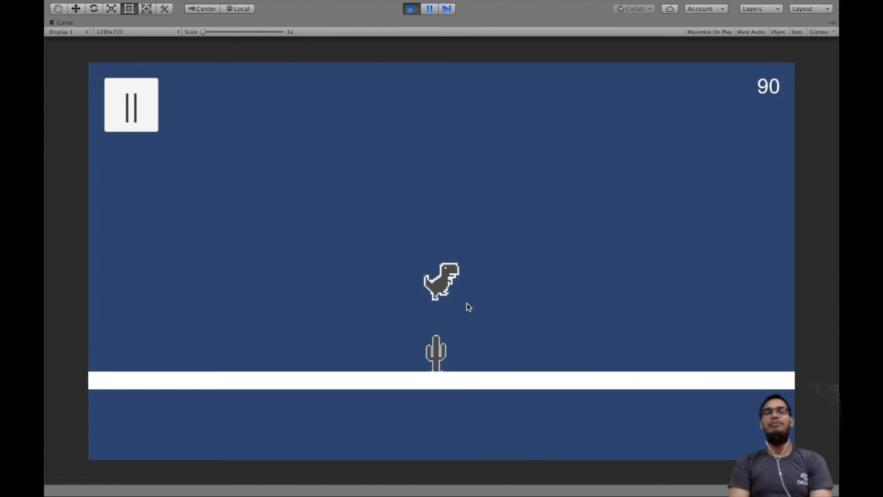